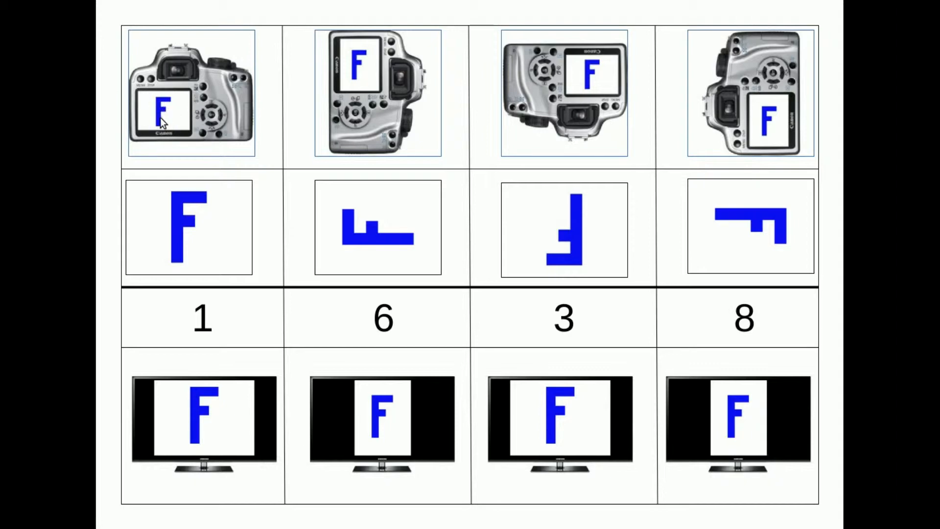
pyautogui.moveTo(368, 93)
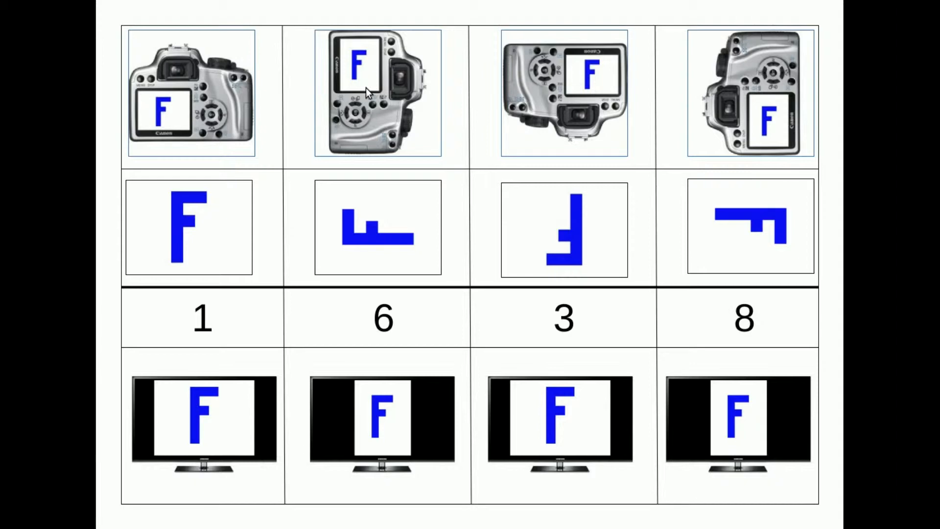
pyautogui.moveTo(575, 69)
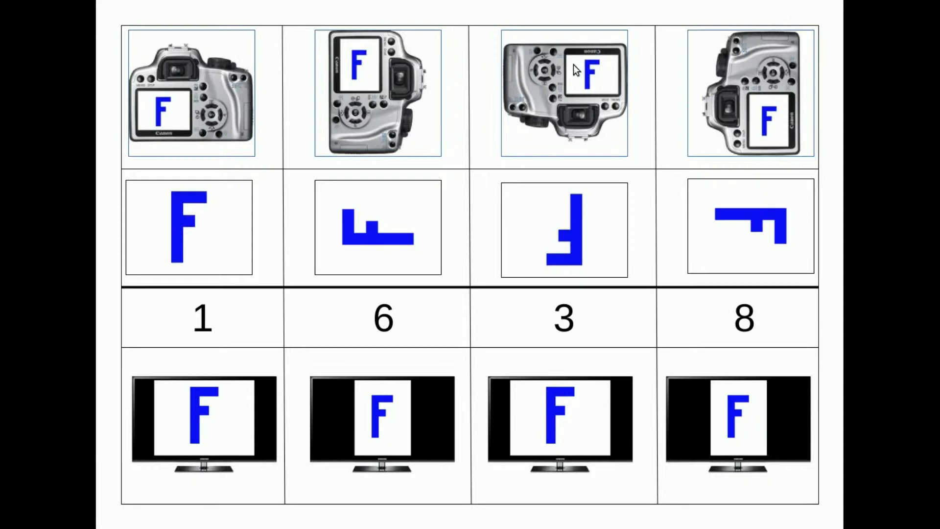
pyautogui.moveTo(672, 72)
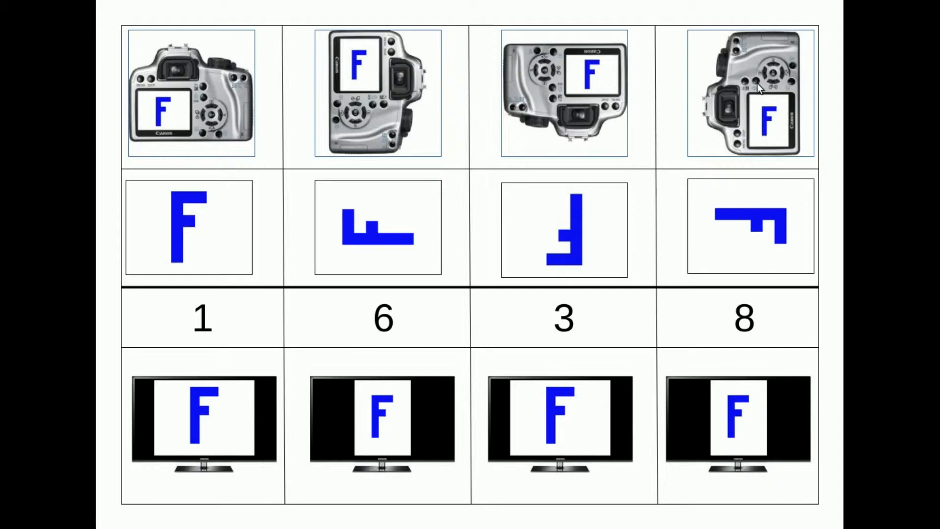
pyautogui.moveTo(153, 237)
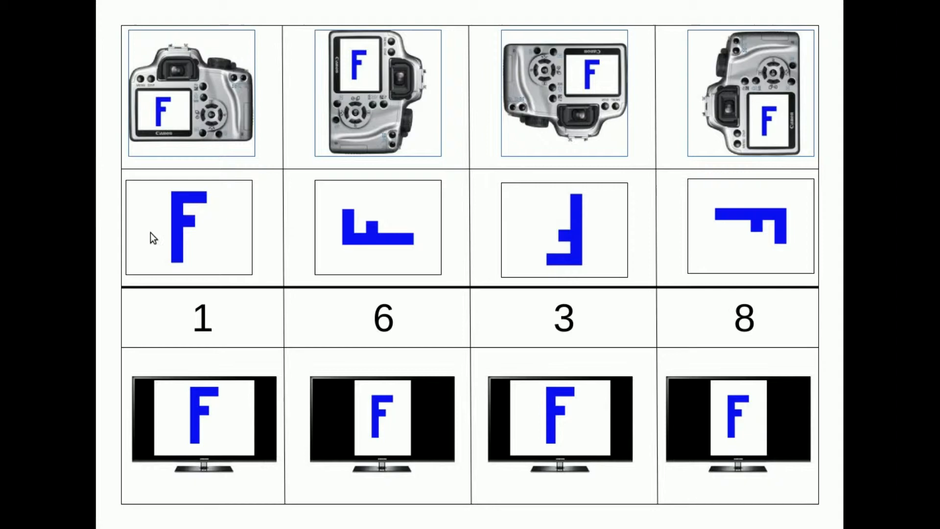
pyautogui.moveTo(464, 232)
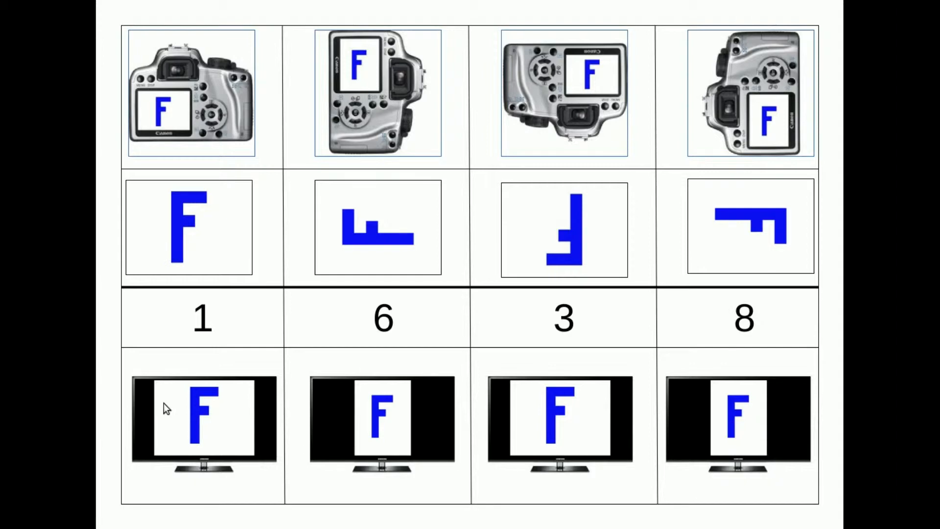
pyautogui.moveTo(727, 406)
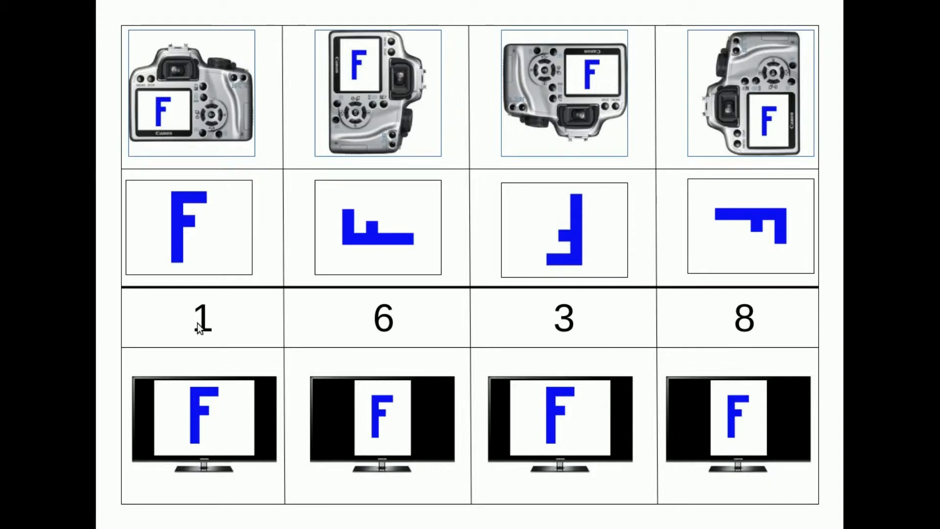
pyautogui.moveTo(780, 322)
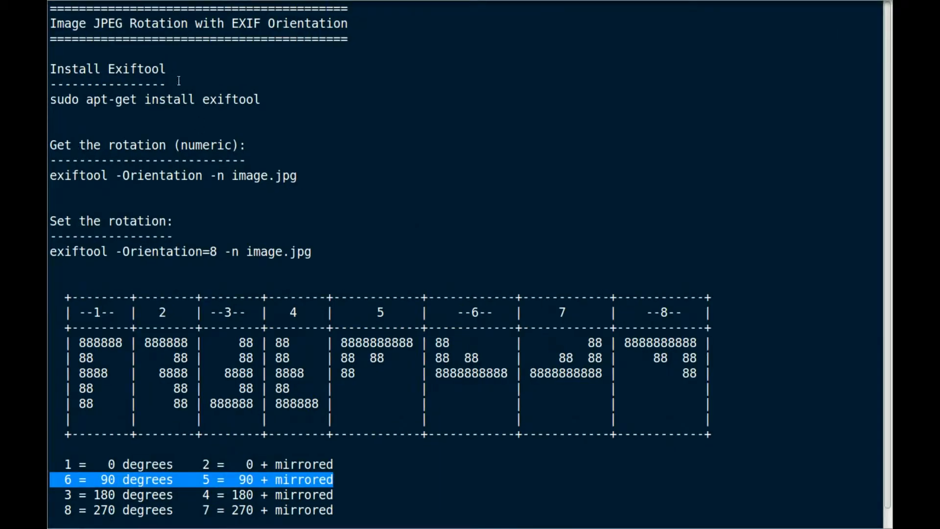
# Select the 'sudo apt-get install exiftool' line in the gedit rotation notes
pyautogui.doubleClick(230, 98)
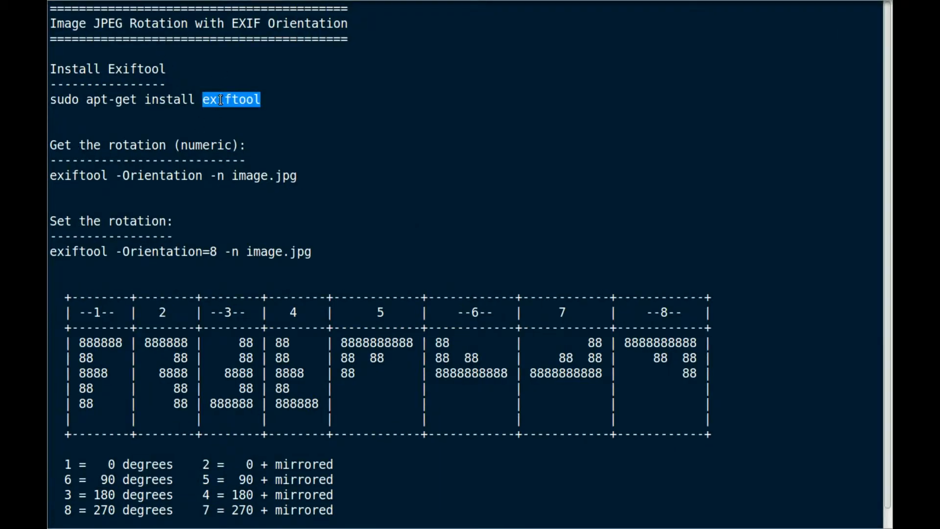
pyautogui.tripleClick(149, 99)
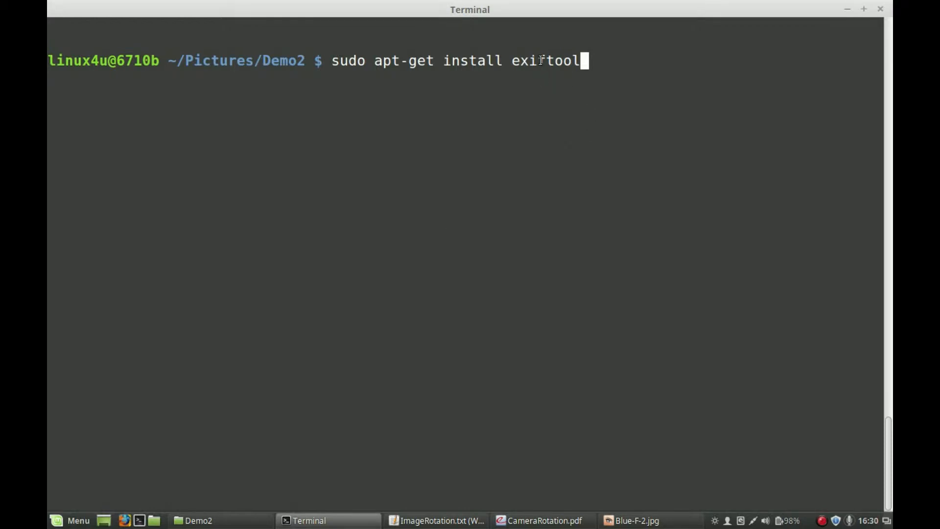
pyautogui.moveTo(596, 111)
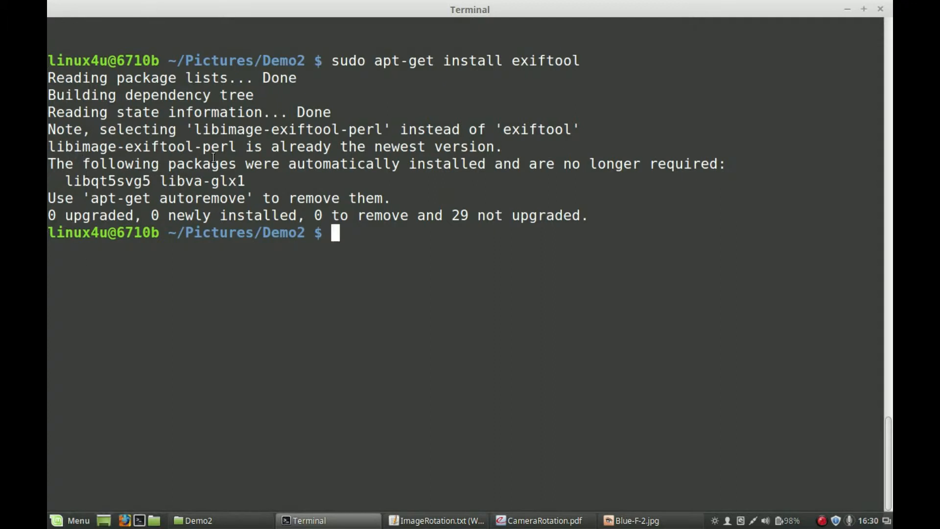
# Clear the terminal screen after exiftool reports it is already the newest version
pyautogui.write('clear')
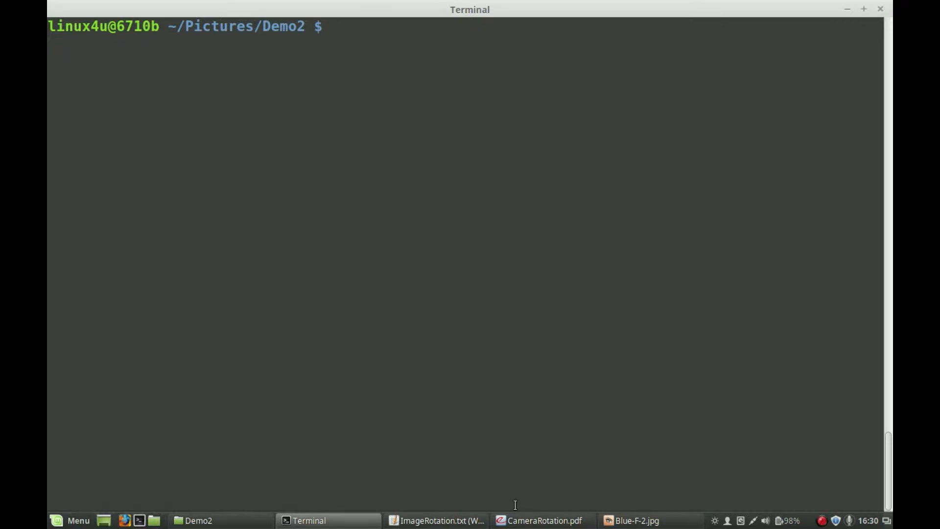
pyautogui.moveTo(436, 520)
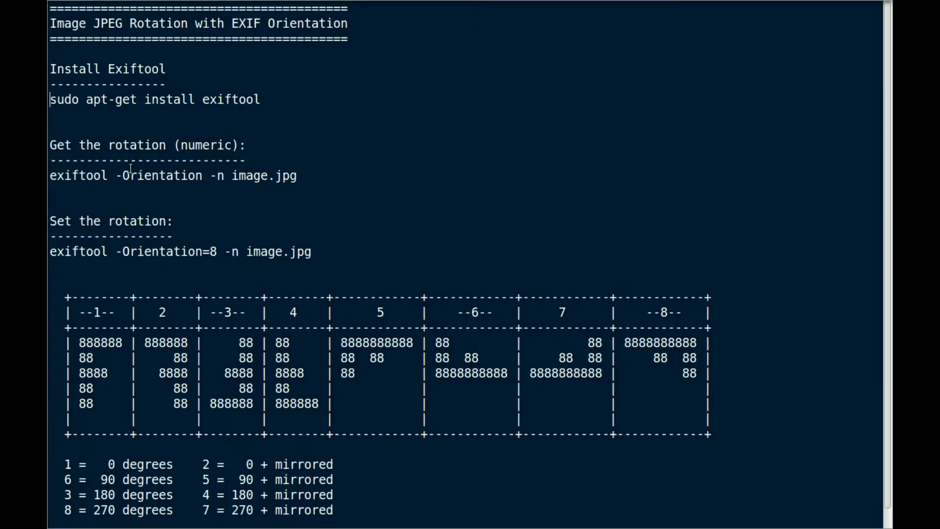
pyautogui.tripleClick(173, 175)
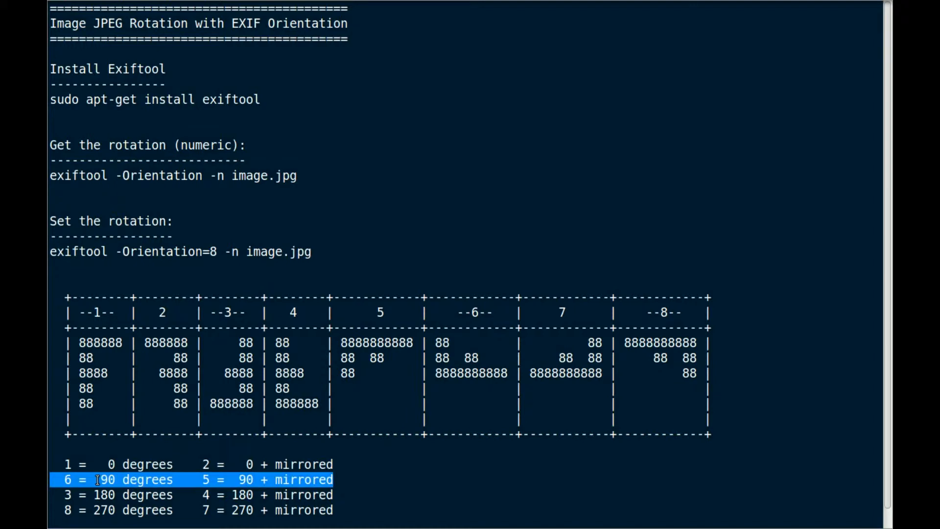
pyautogui.click(108, 495)
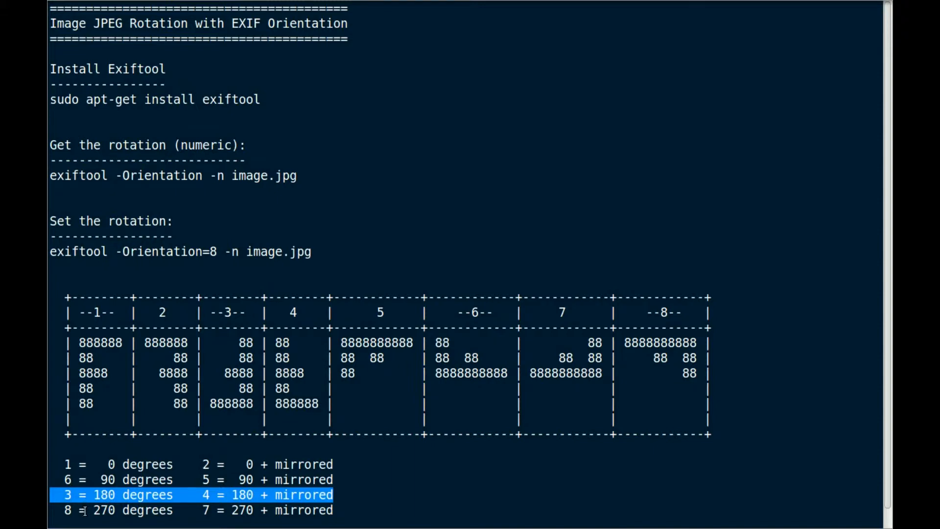
pyautogui.click(90, 510)
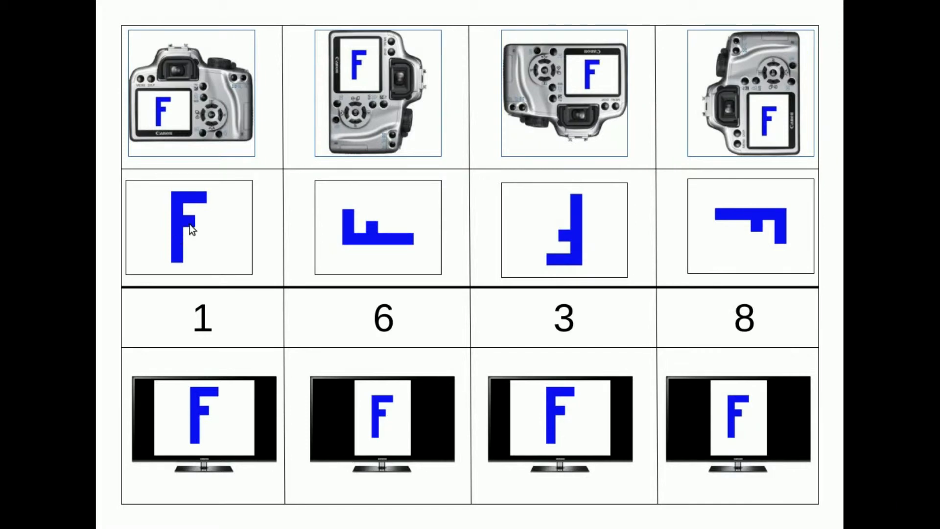
pyautogui.moveTo(181, 361)
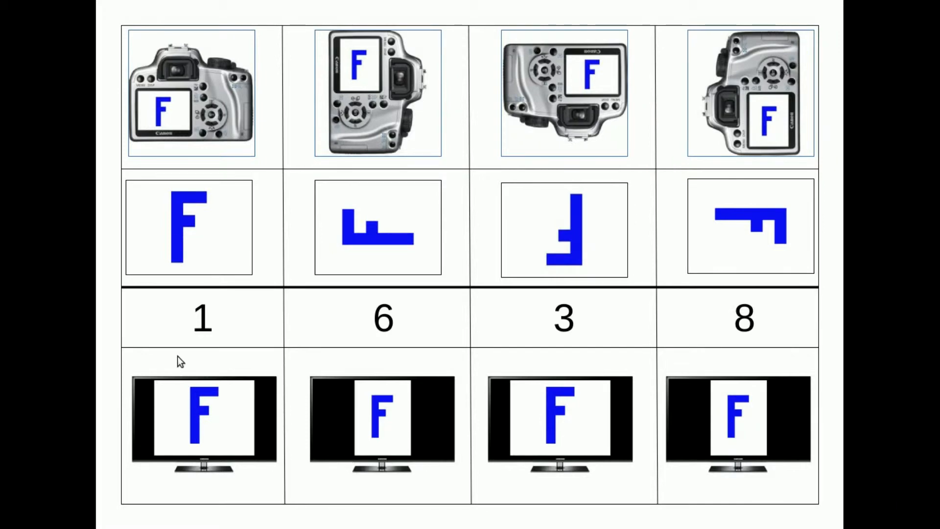
pyautogui.moveTo(369, 84)
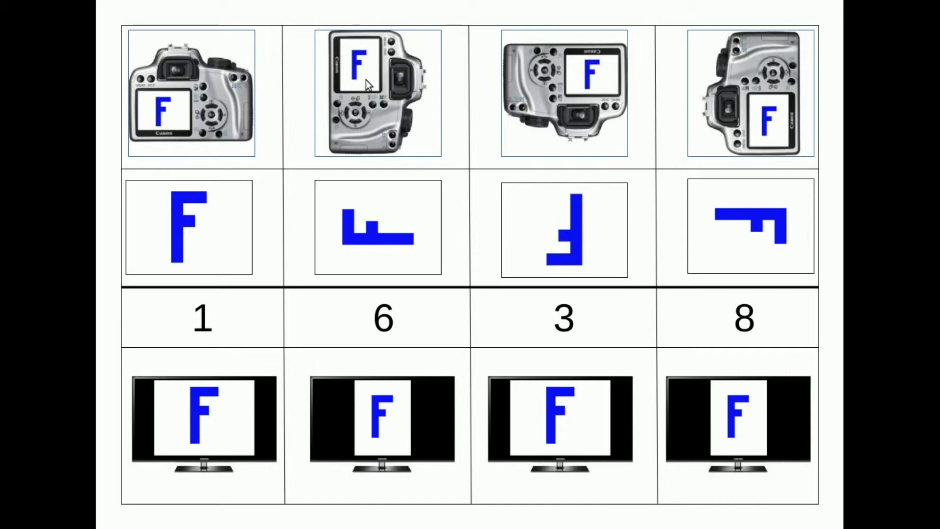
pyautogui.moveTo(371, 253)
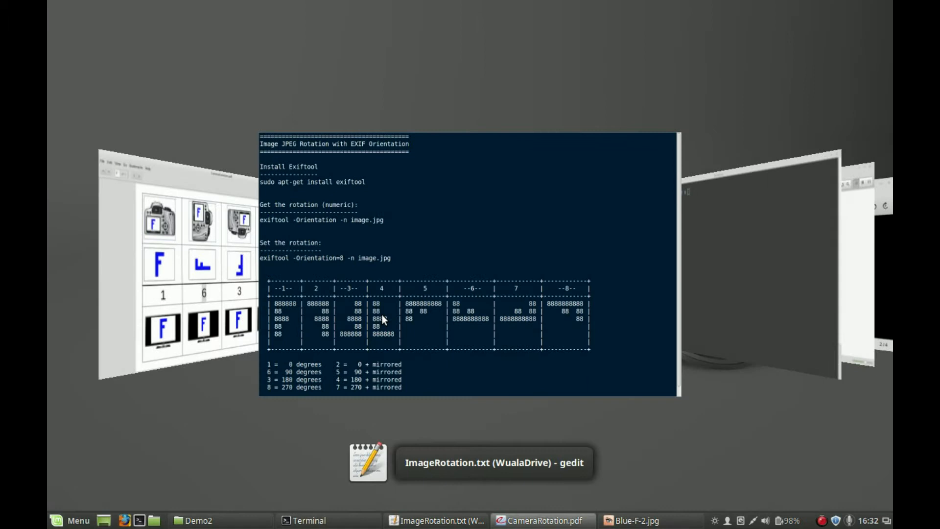
# List the folder, then run exiftool -Orientation=6 -n on Blue-F-2.jpg
pyautogui.click(310, 520)
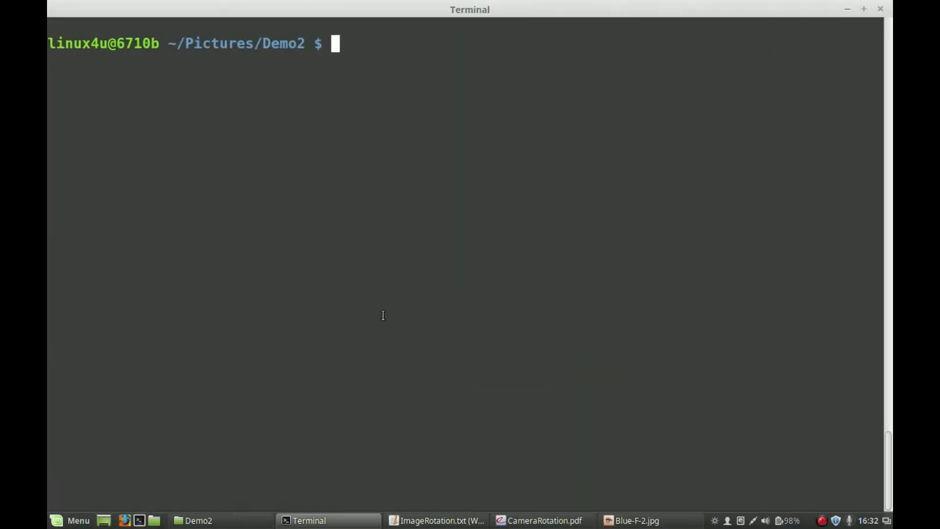
pyautogui.write('ls -l')
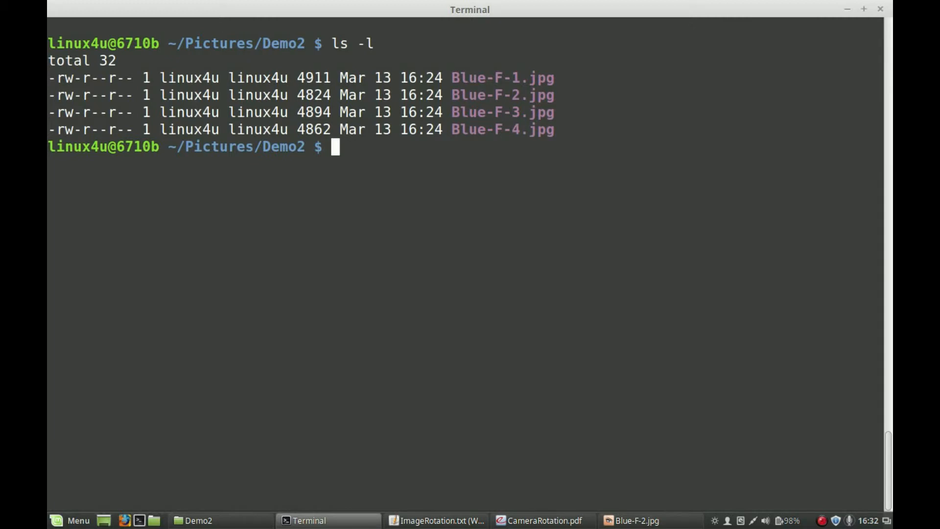
pyautogui.write('e')
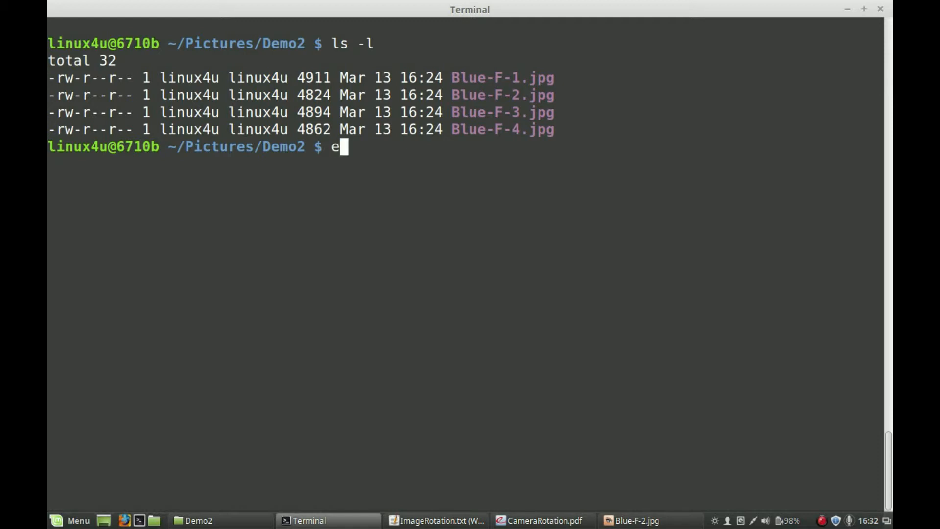
pyautogui.write('xiftool')
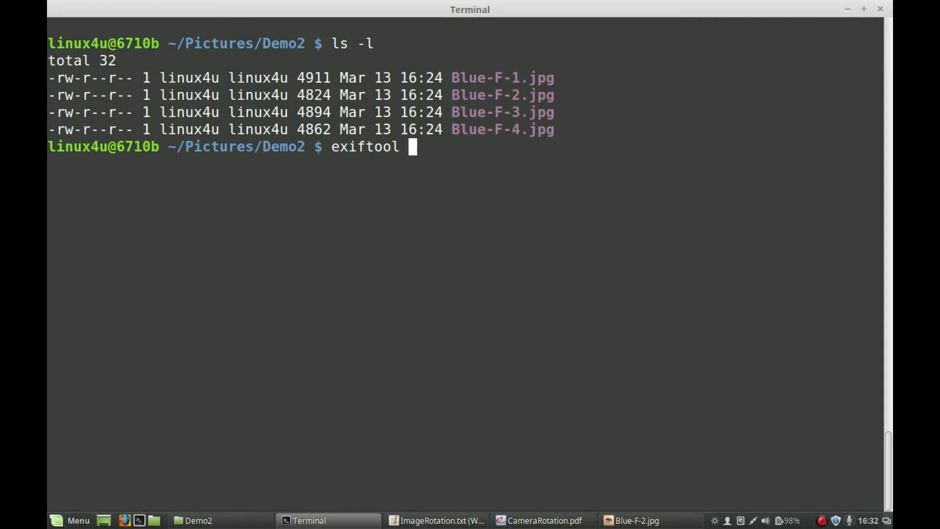
pyautogui.write('-0r')
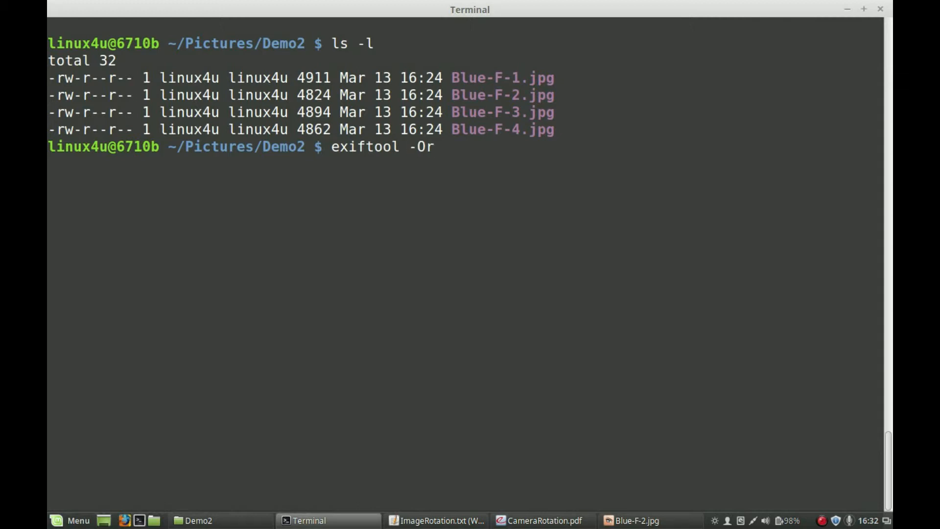
pyautogui.write('ienta')
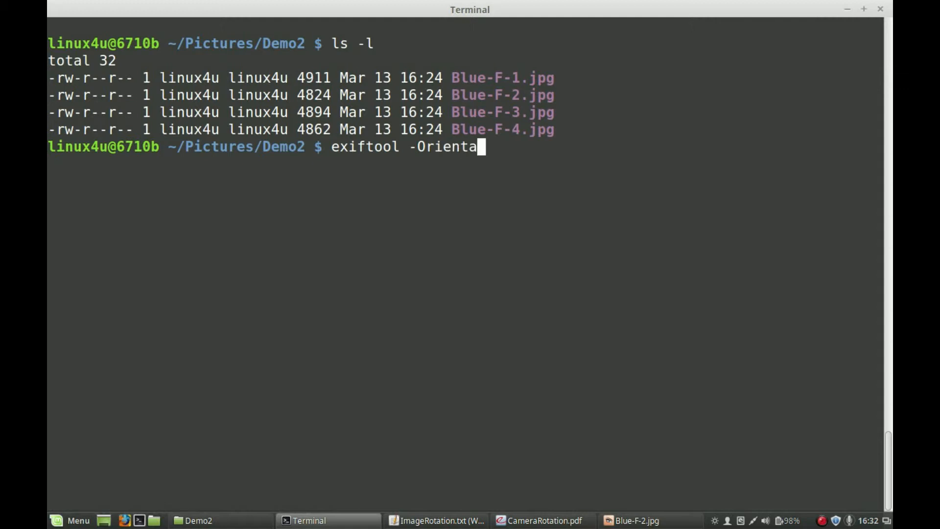
pyautogui.write('tion')
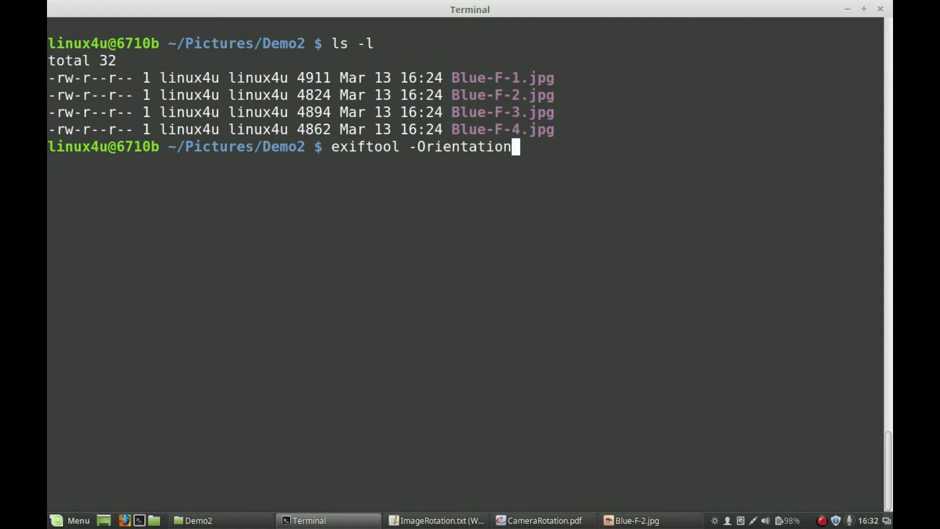
pyautogui.write('=')
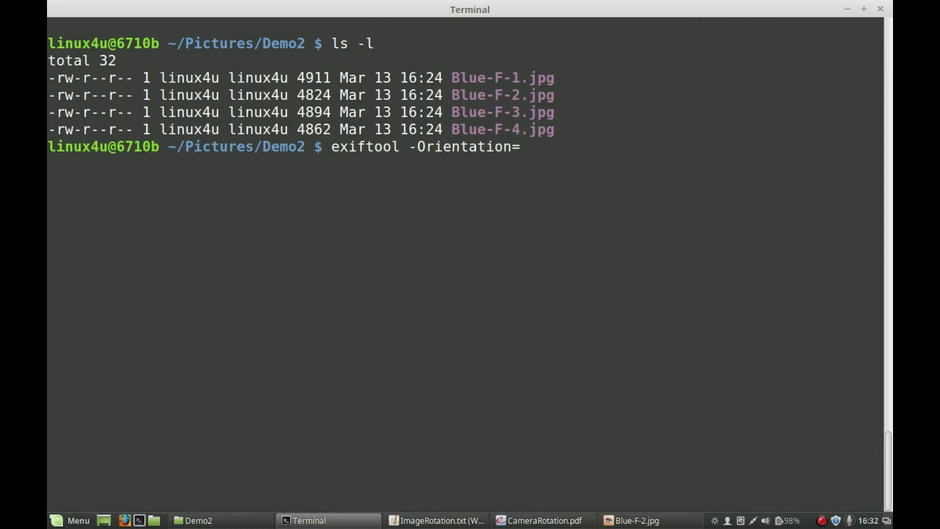
pyautogui.write('6 -n')
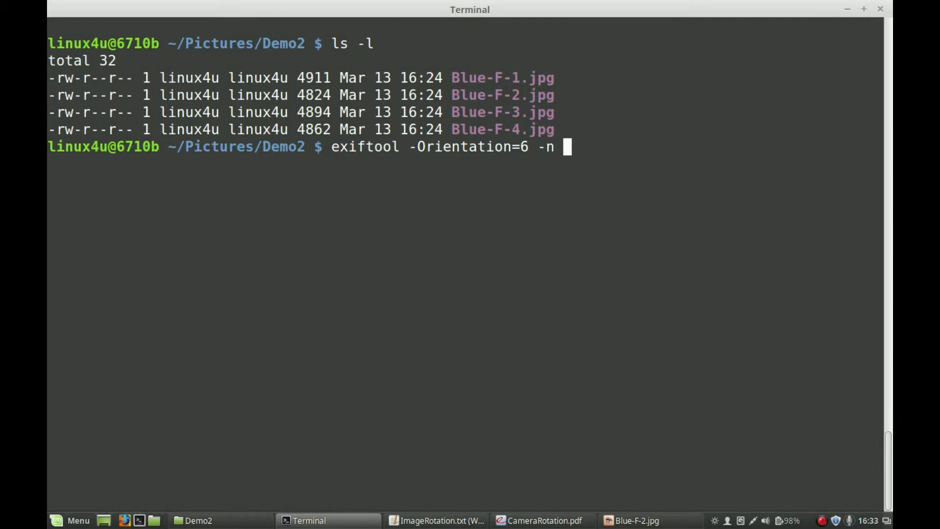
pyautogui.write('Blue-F-')
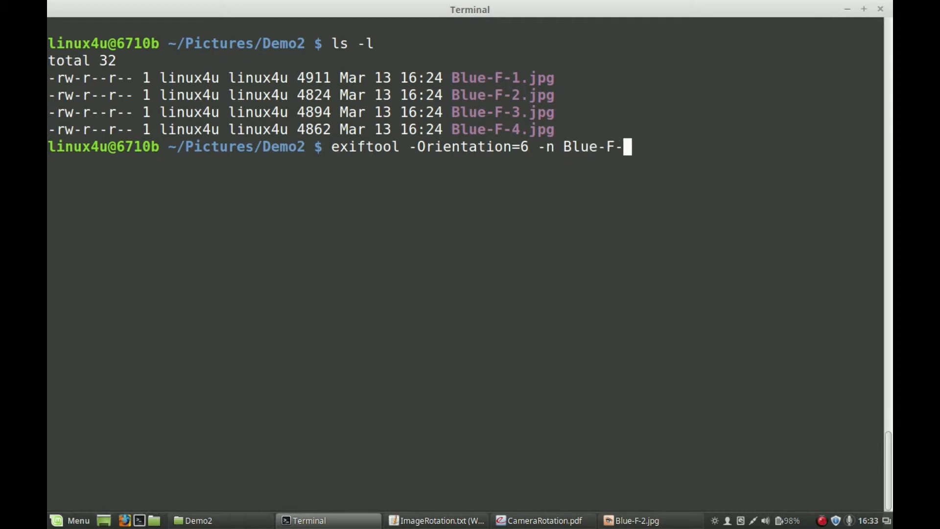
pyautogui.write('2.jpg')
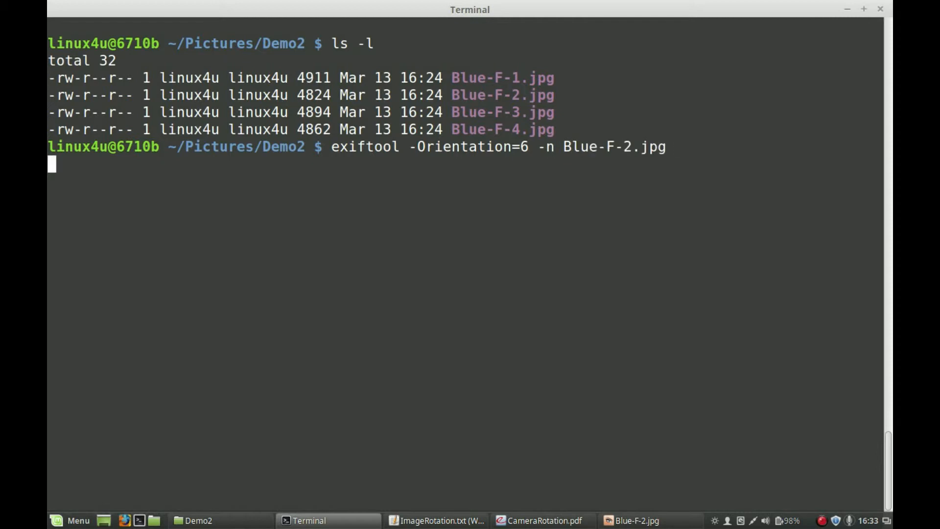
pyautogui.press('Return')
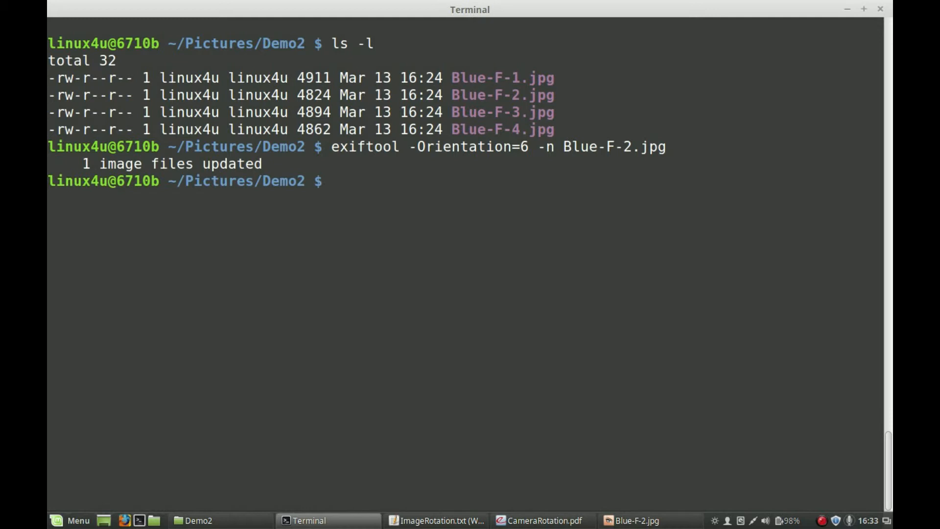
pyautogui.moveTo(415, 299)
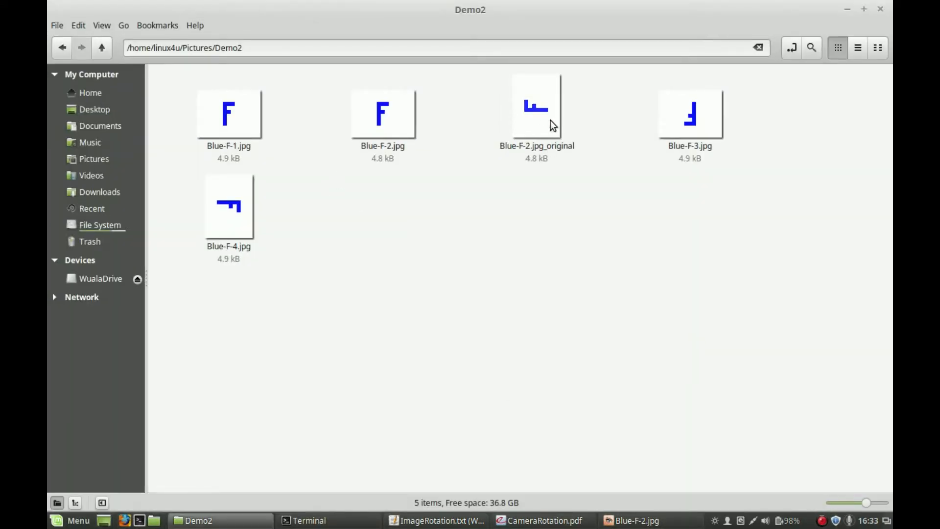
pyautogui.moveTo(567, 151)
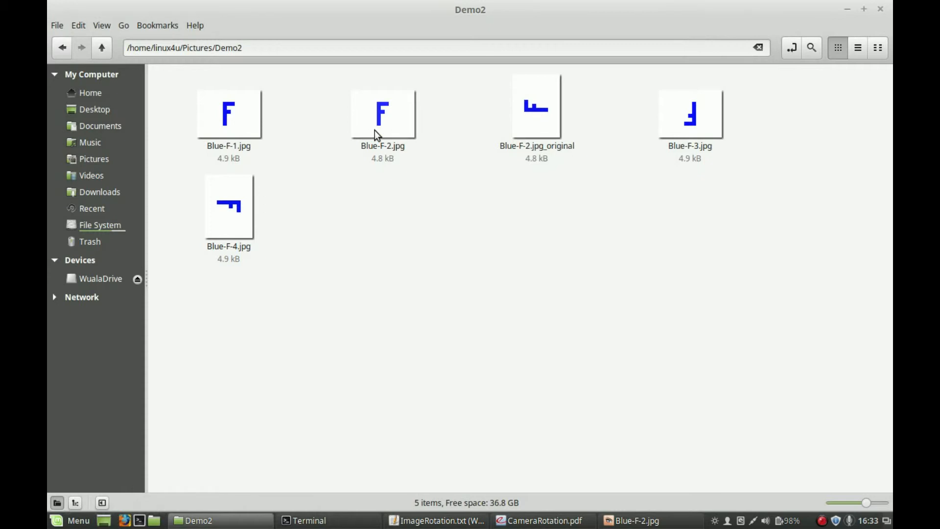
pyautogui.moveTo(394, 132)
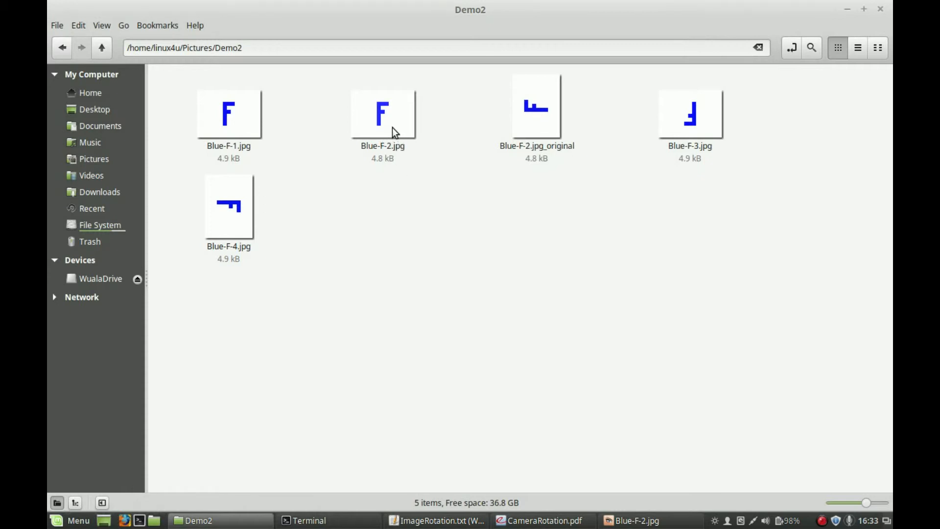
pyautogui.moveTo(431, 160)
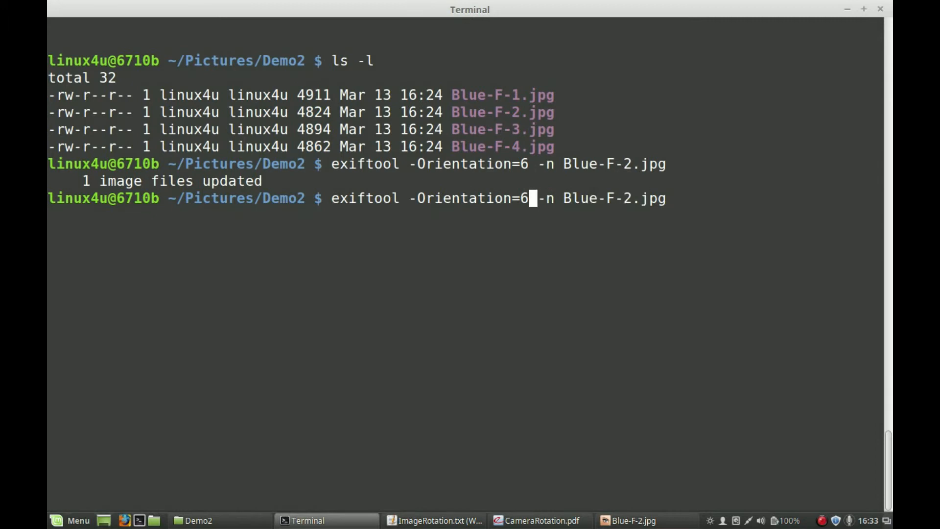
# Edit the recalled exiftool command to orientation 3 for Blue-F-3.jpg
pyautogui.write('3')
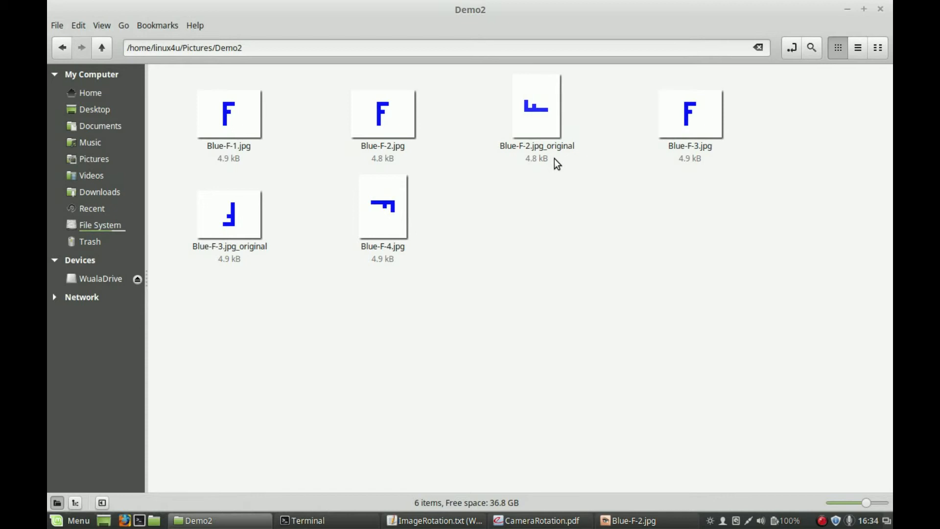
pyautogui.moveTo(230, 227)
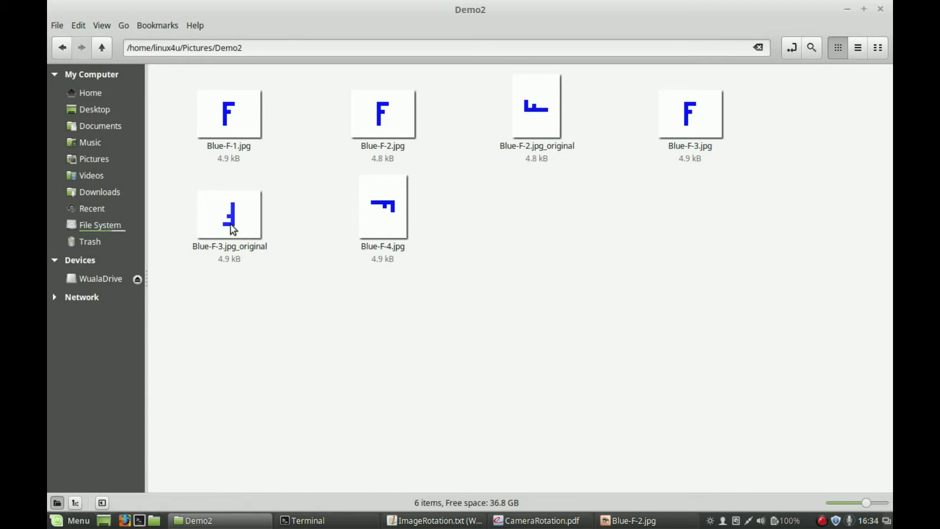
pyautogui.moveTo(230, 227)
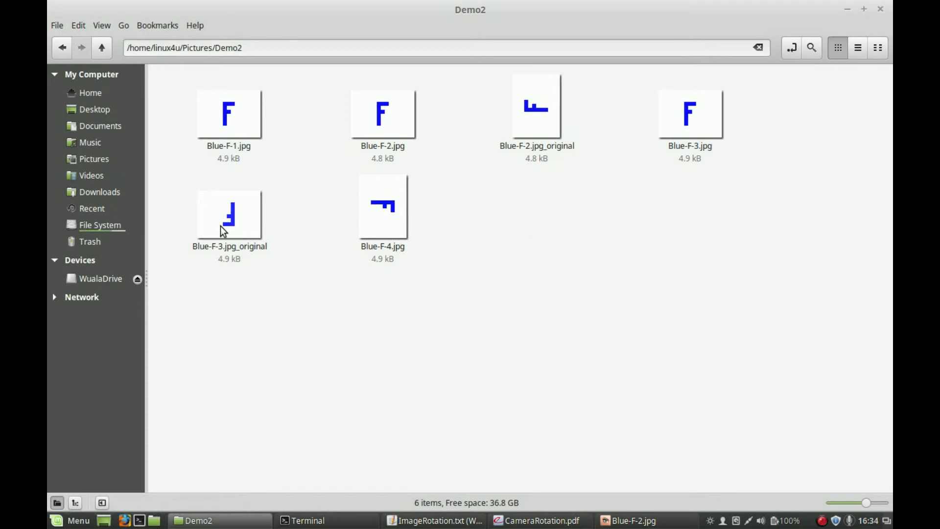
pyautogui.moveTo(389, 230)
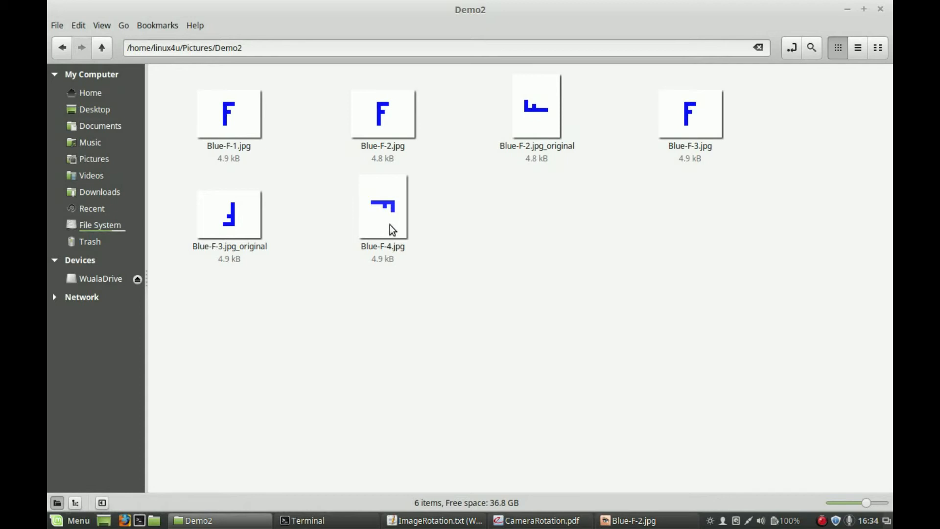
pyautogui.moveTo(388, 224)
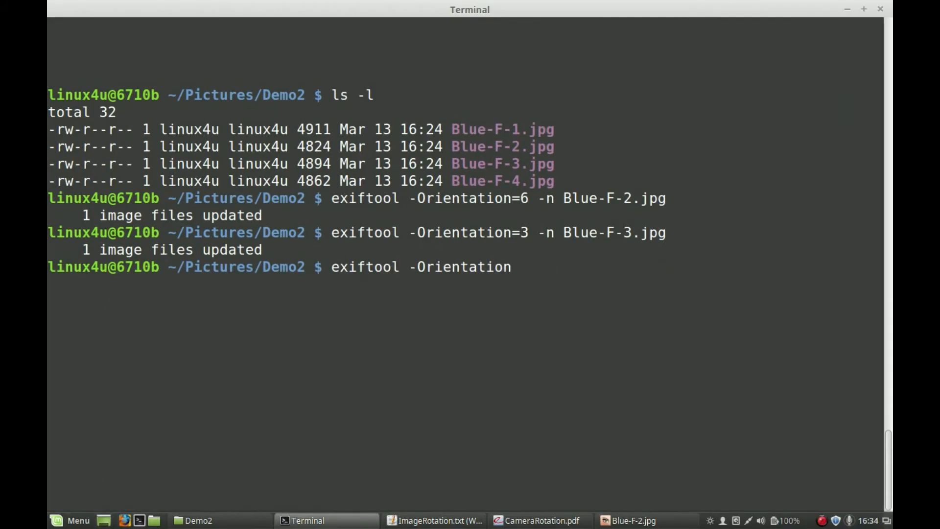
# List every file's Orientation with exiftool -Orientation -n *, then set Blue-F-4.jpg to 8
pyautogui.write('-n')
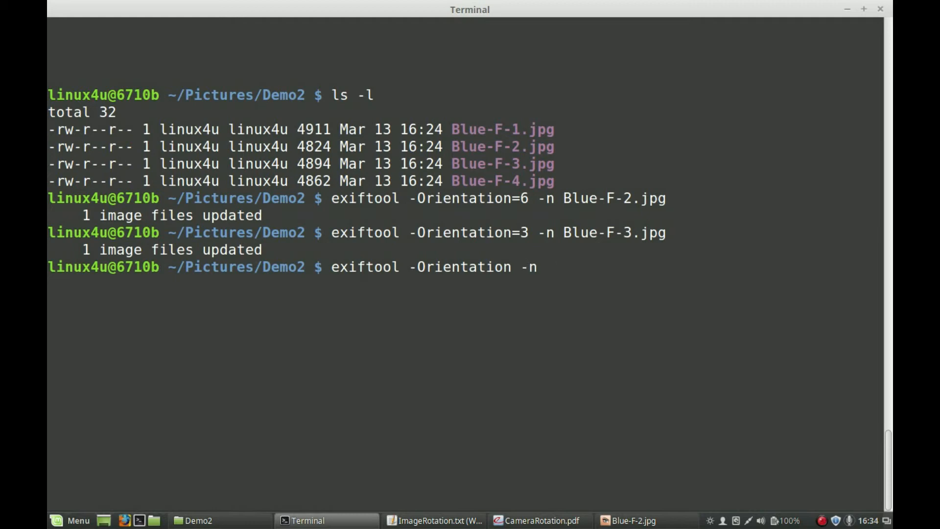
pyautogui.write('*')
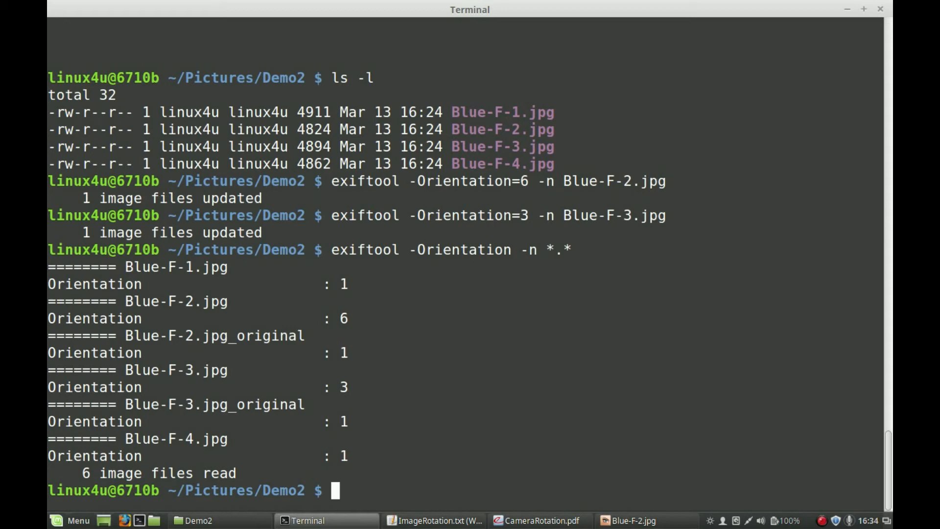
pyautogui.write('exiftool -Orientation=3 -n Blue-F-3.jpg')
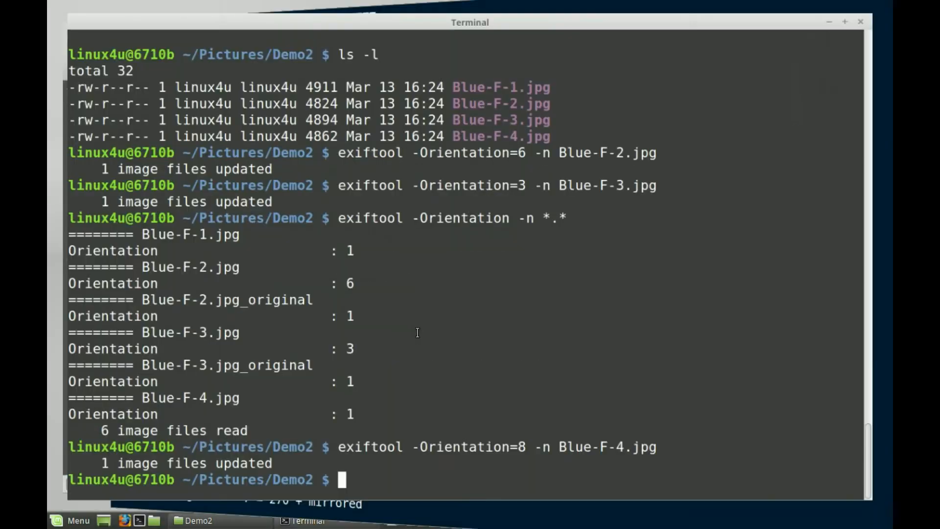
# Enter rm Blue-F-*.jpg_or* to delete the .jpg_original backups
pyautogui.write('rm')
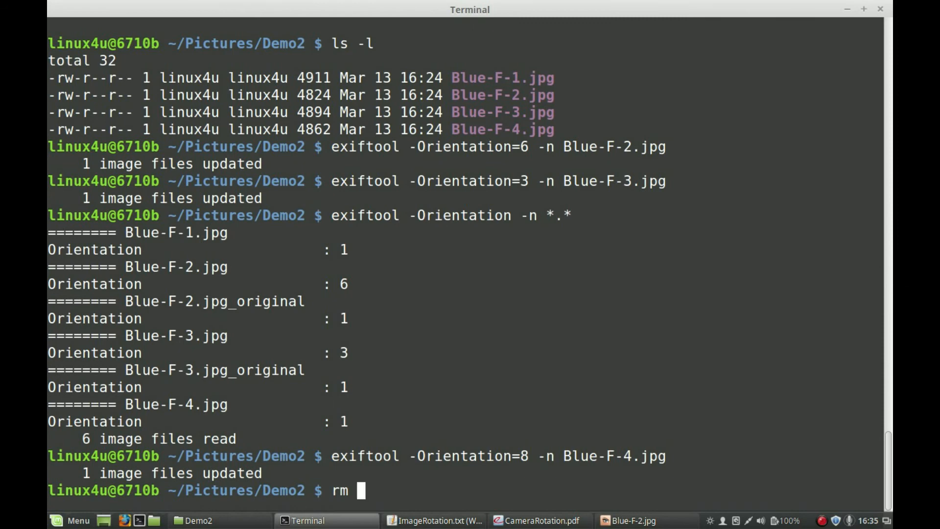
pyautogui.write('Blue-F-1.')
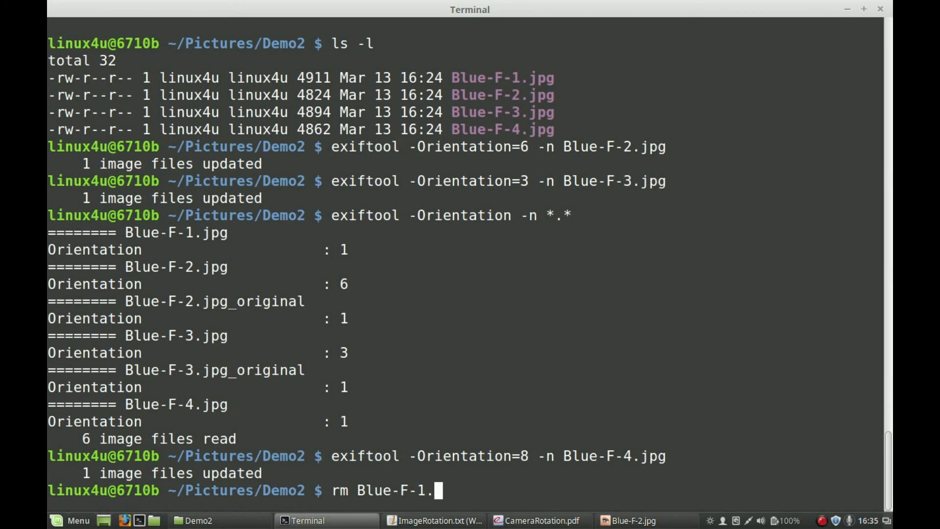
pyautogui.write('*')
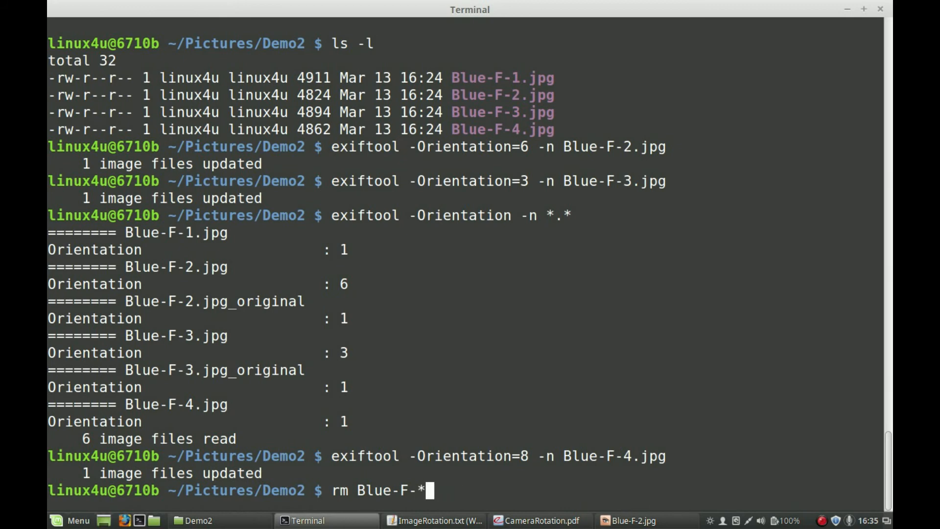
pyautogui.write('.')
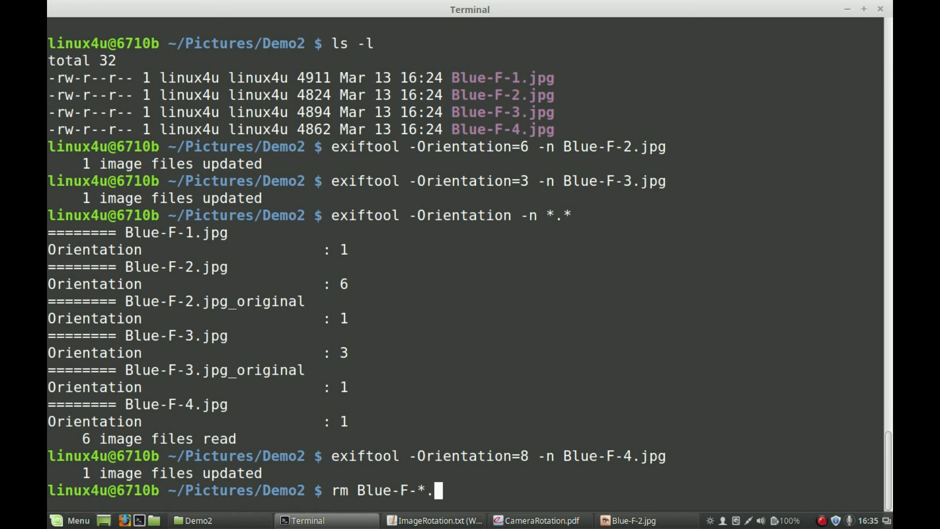
pyautogui.write('jpg_')
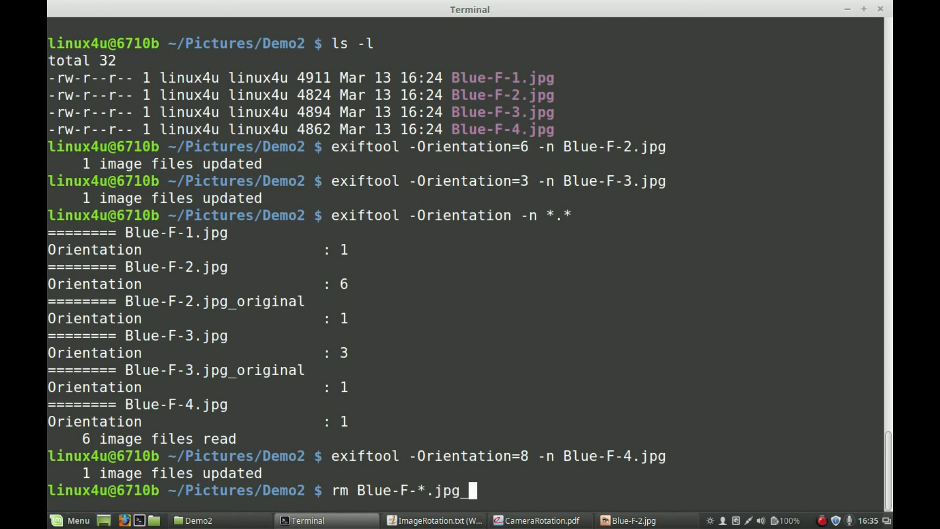
pyautogui.write('or*')
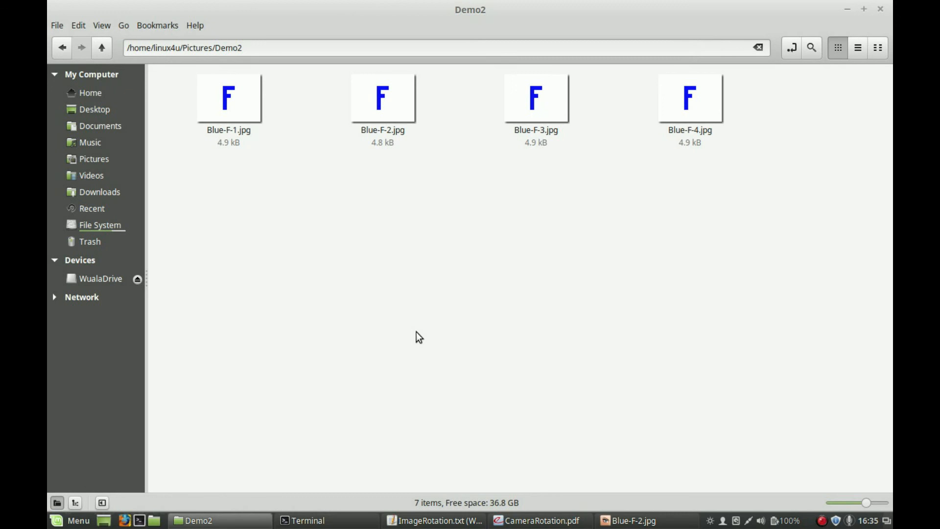
pyautogui.moveTo(214, 101)
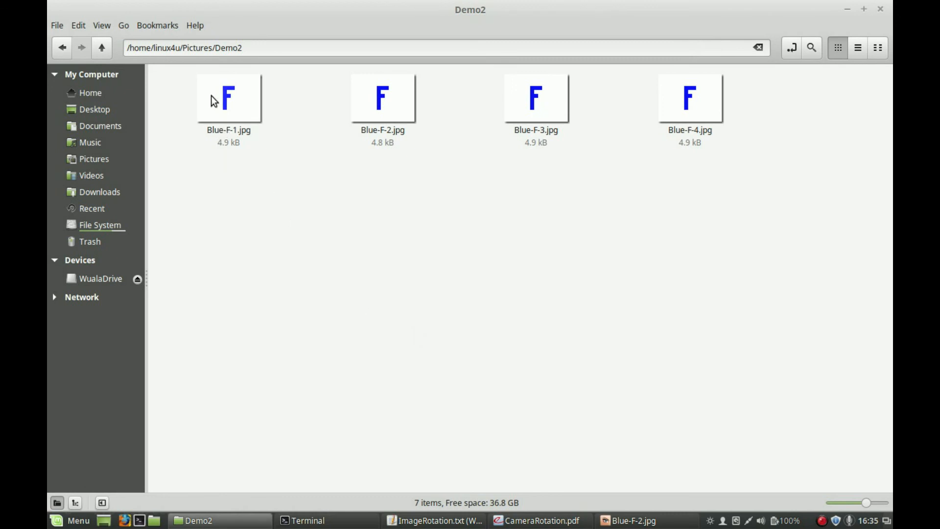
pyautogui.moveTo(737, 98)
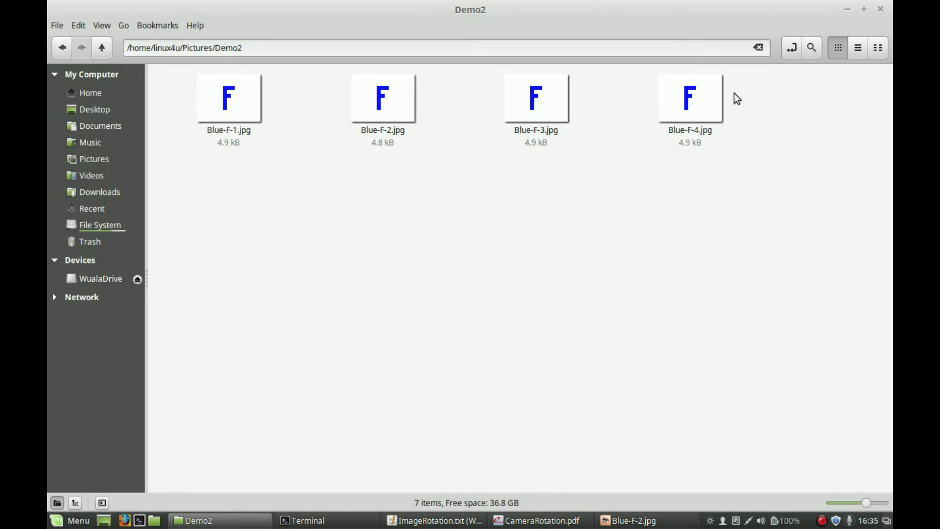
pyautogui.moveTo(370, 201)
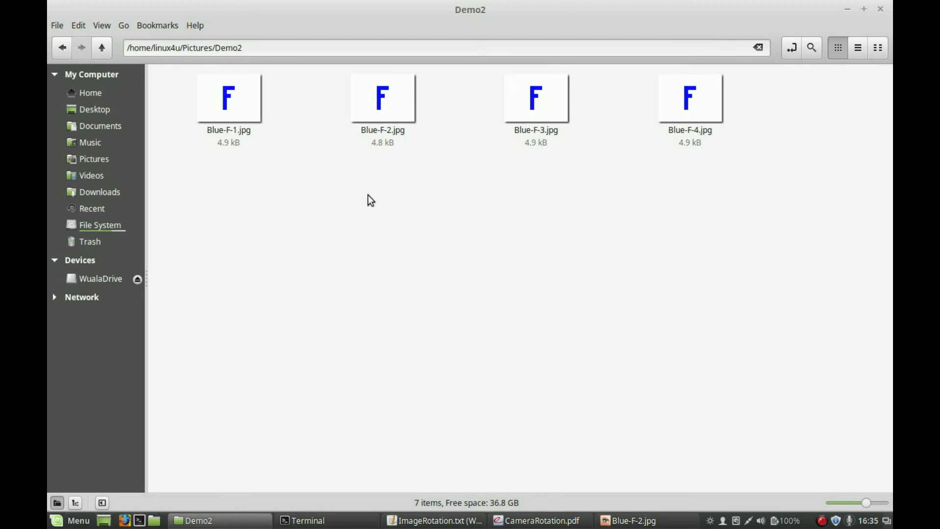
pyautogui.moveTo(306, 238)
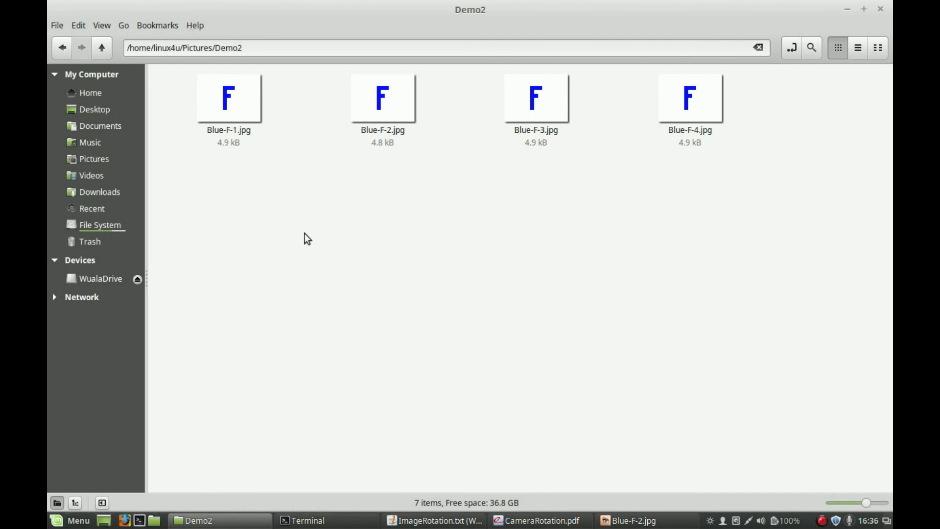